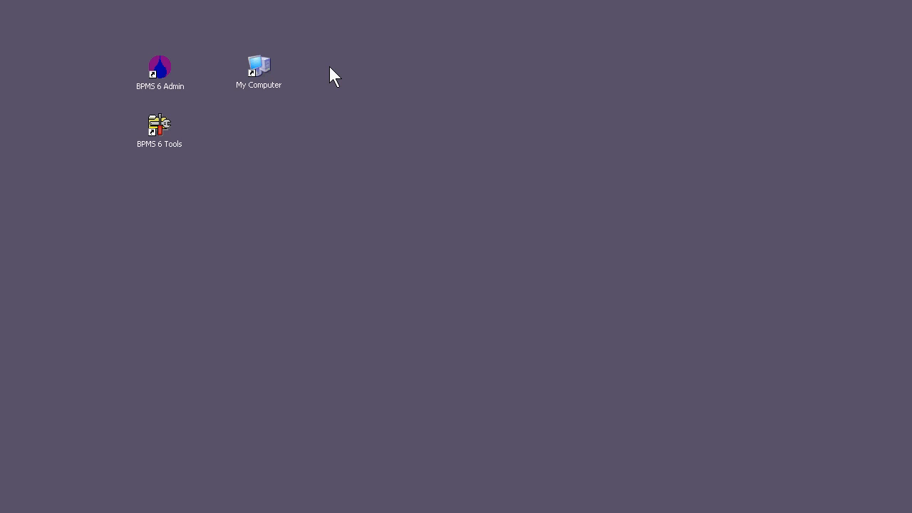
mouse_move(237, 141)
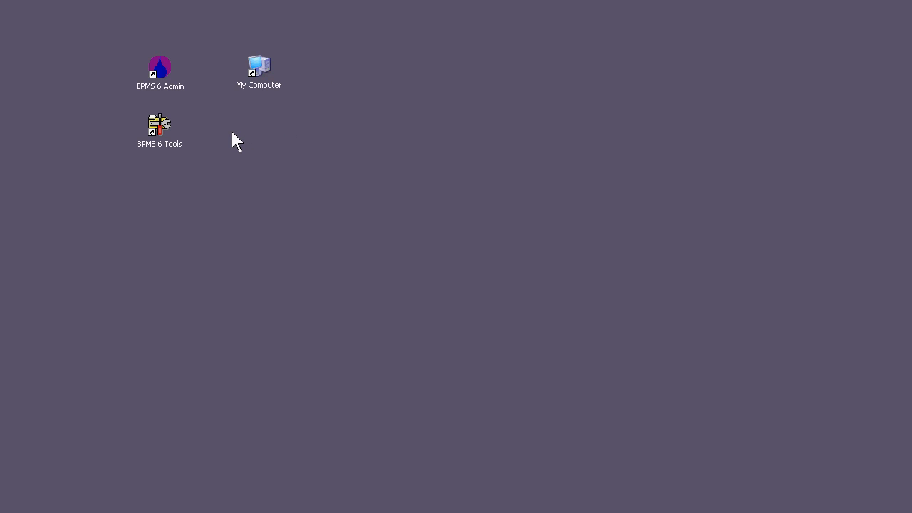
mouse_move(206, 139)
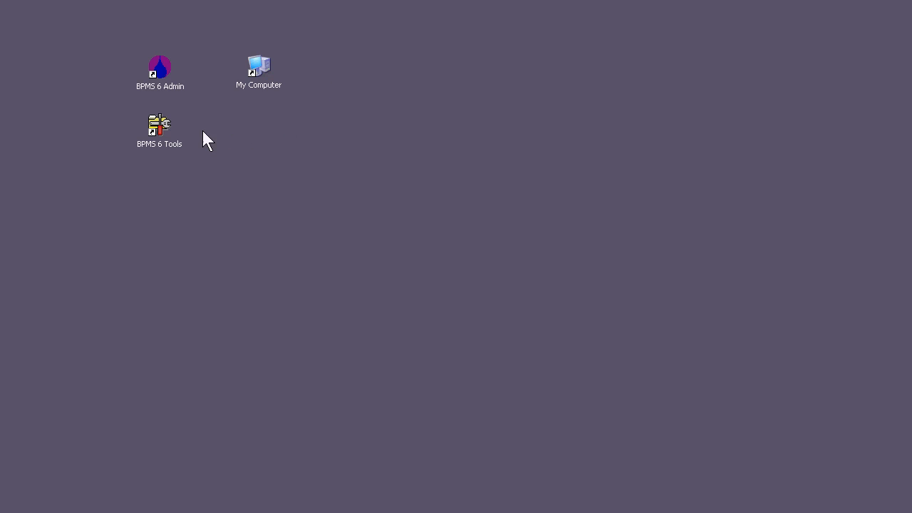
mouse_move(169, 151)
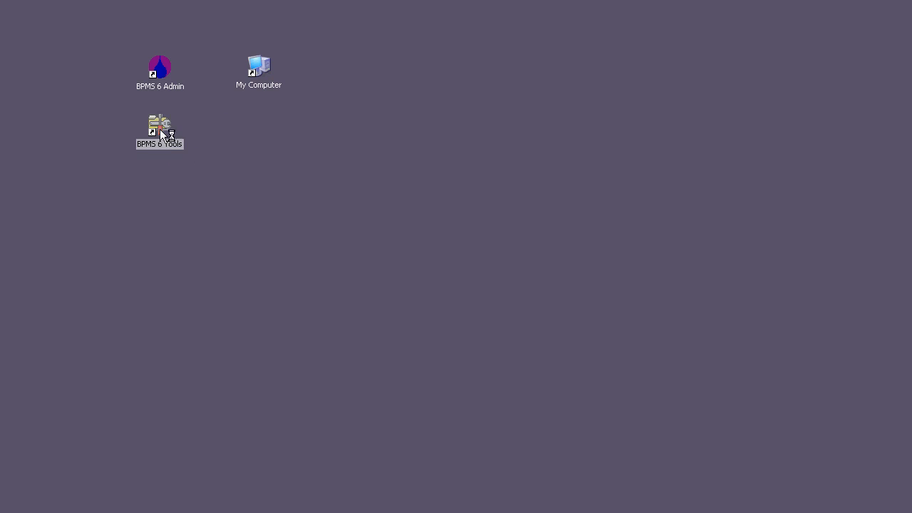
Launch BPMS Tools from the desktop to reach its main menu of utilities.
double_click(160, 125)
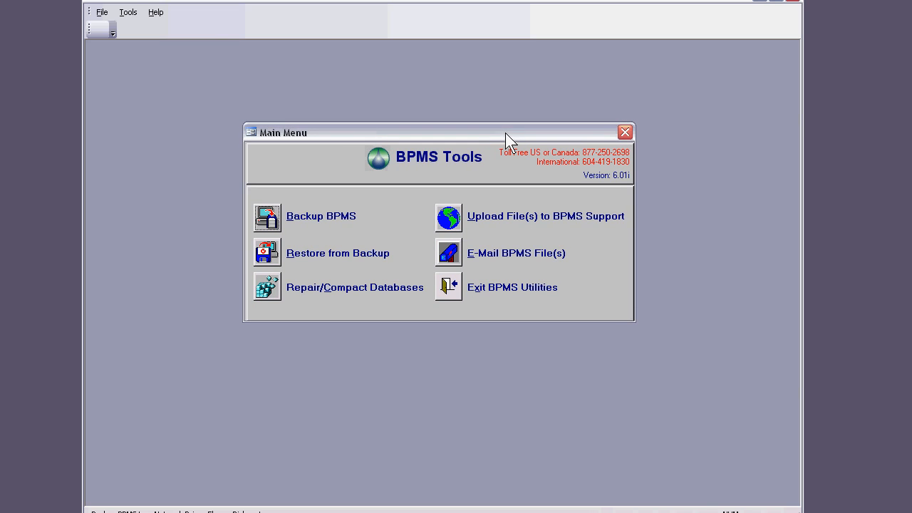
mouse_move(453, 222)
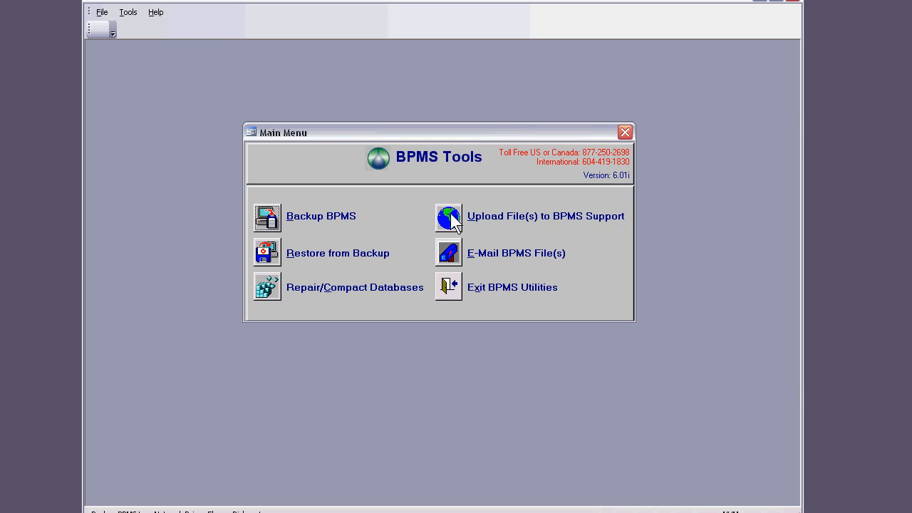
mouse_move(518, 227)
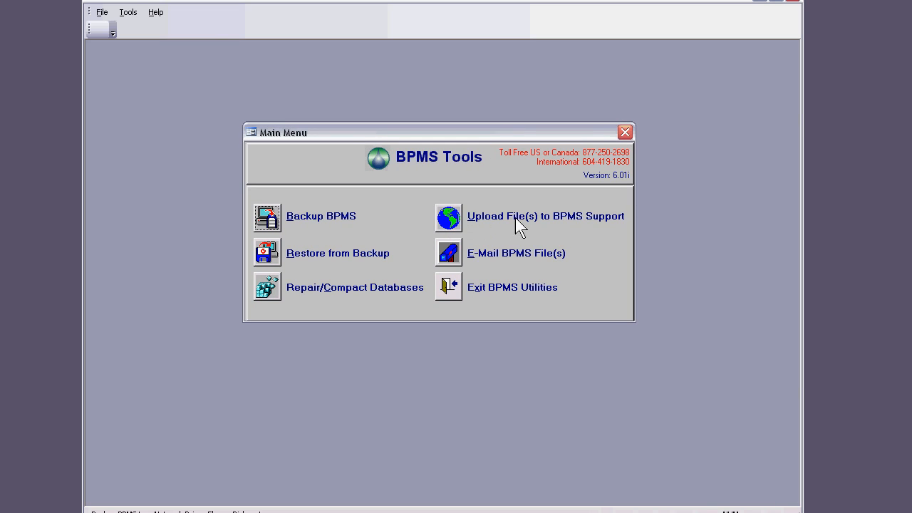
mouse_move(616, 226)
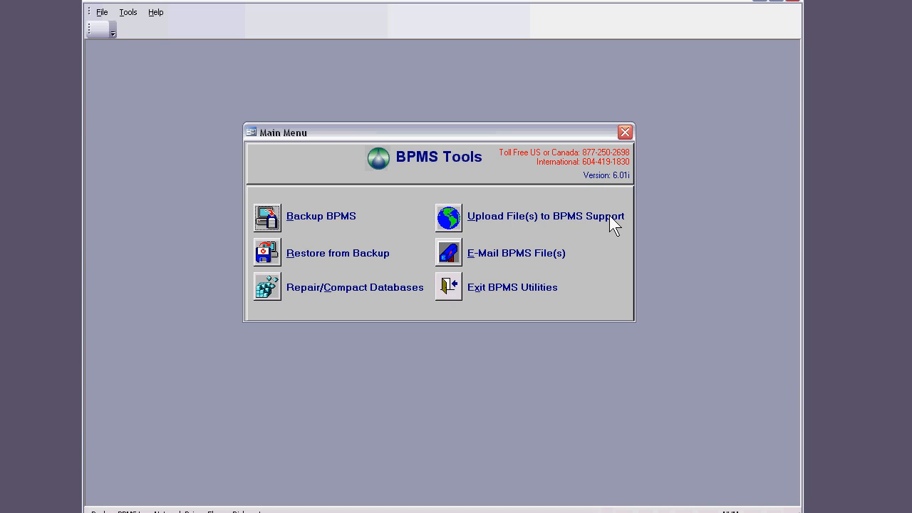
mouse_move(454, 267)
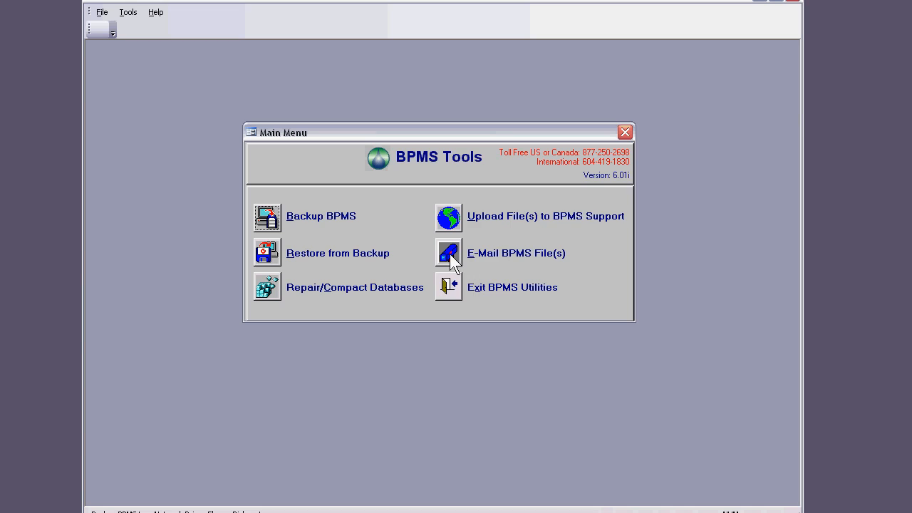
mouse_move(476, 264)
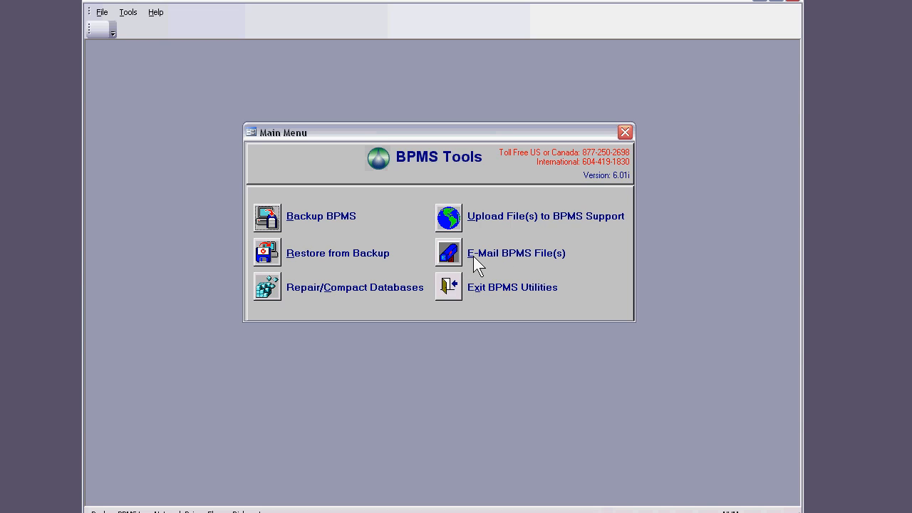
mouse_move(481, 222)
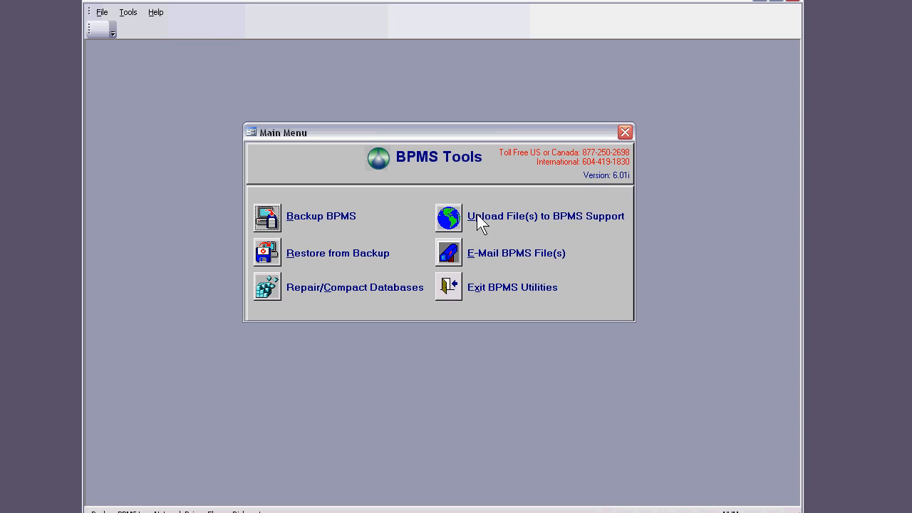
mouse_move(455, 228)
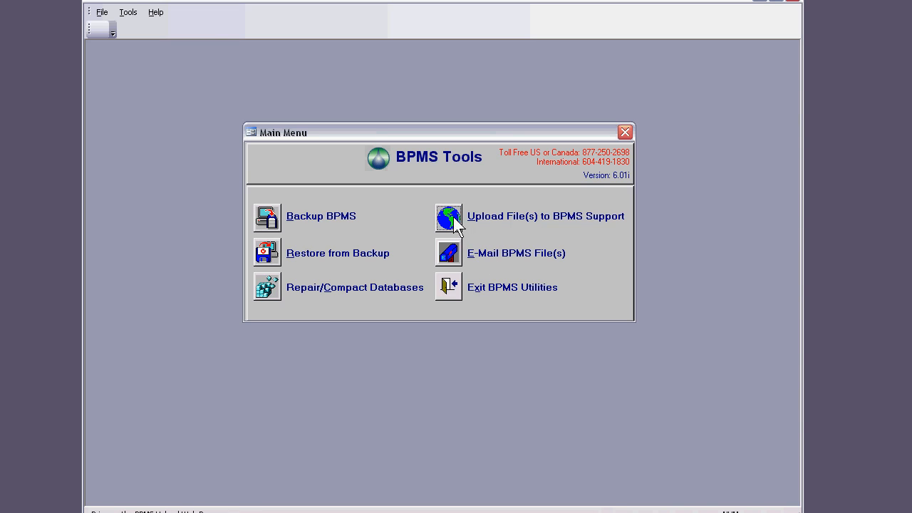
Start Upload File(s) to BPMS Support with company ID MYCOMPANY01 confirmed.
click(448, 217)
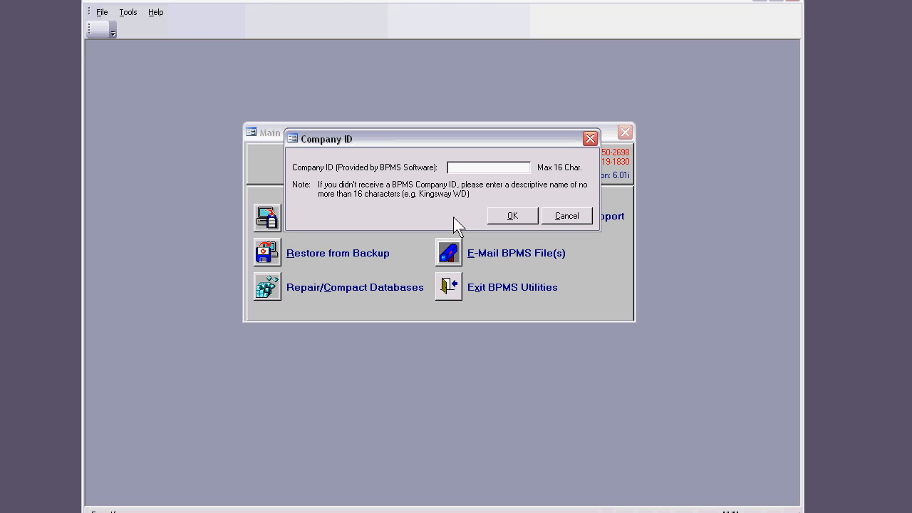
mouse_move(449, 145)
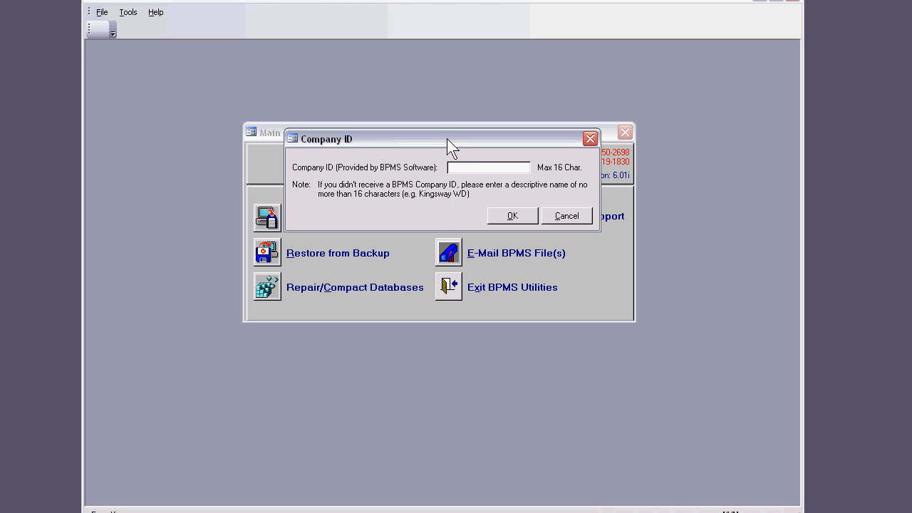
click(487, 168)
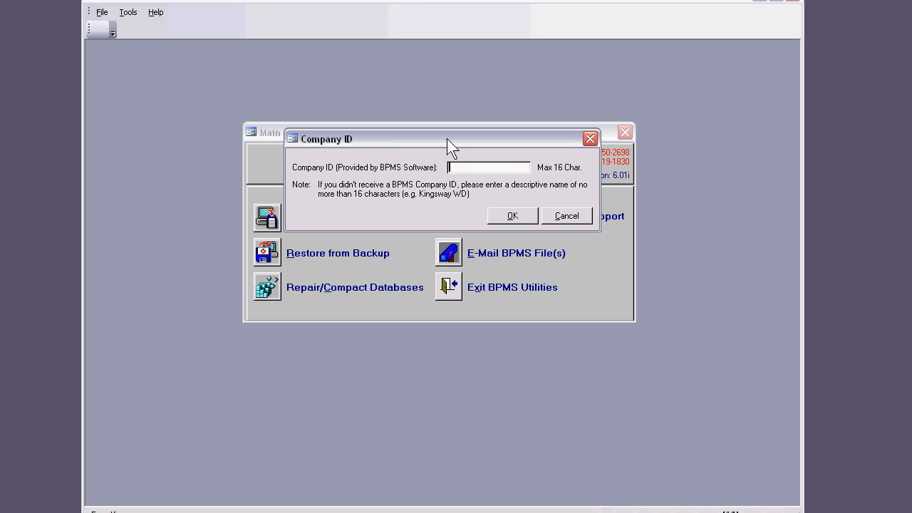
text(MYC)
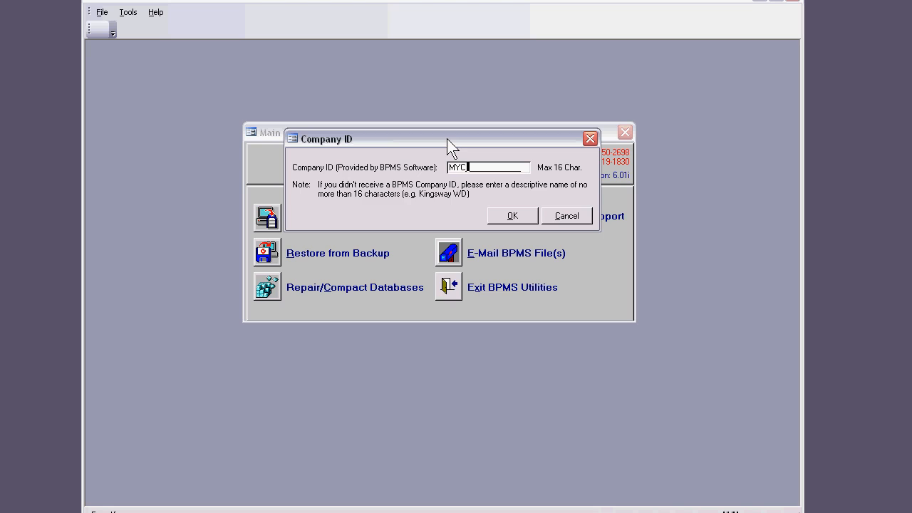
text(OMPANY01)
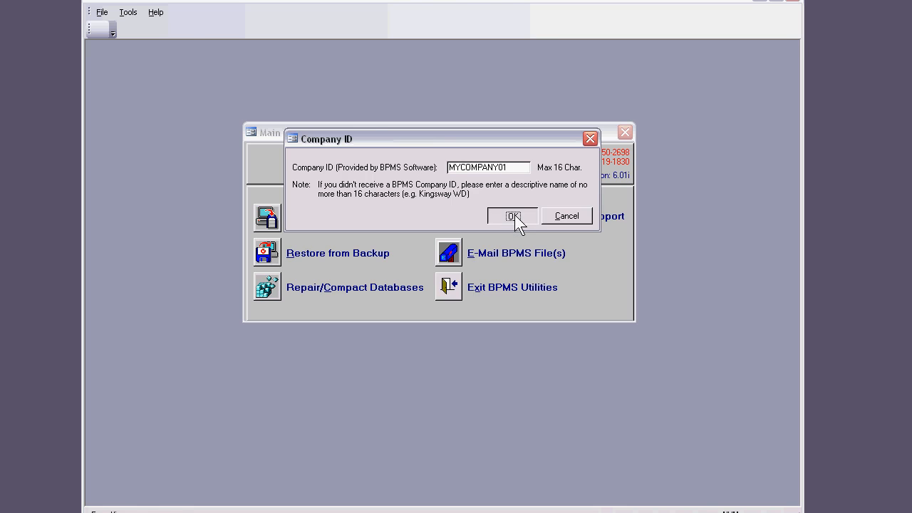
click(511, 217)
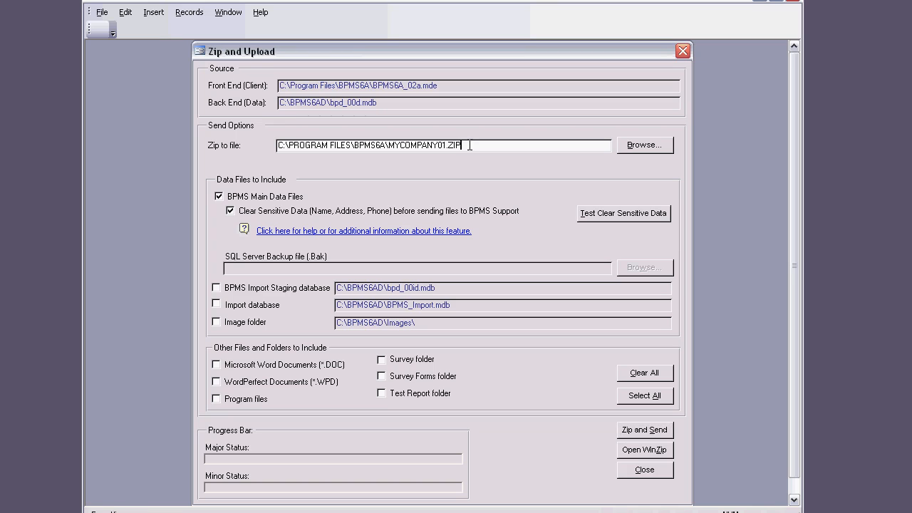
double_click(452, 145)
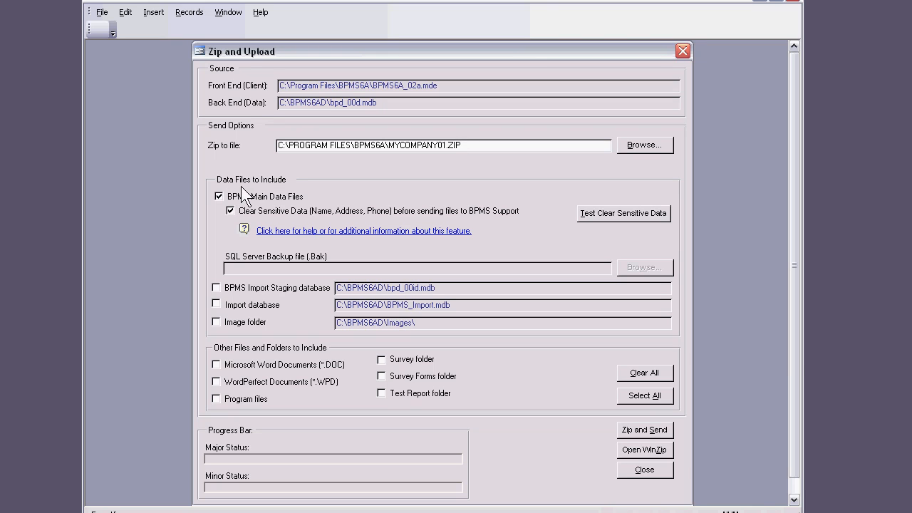
mouse_move(284, 196)
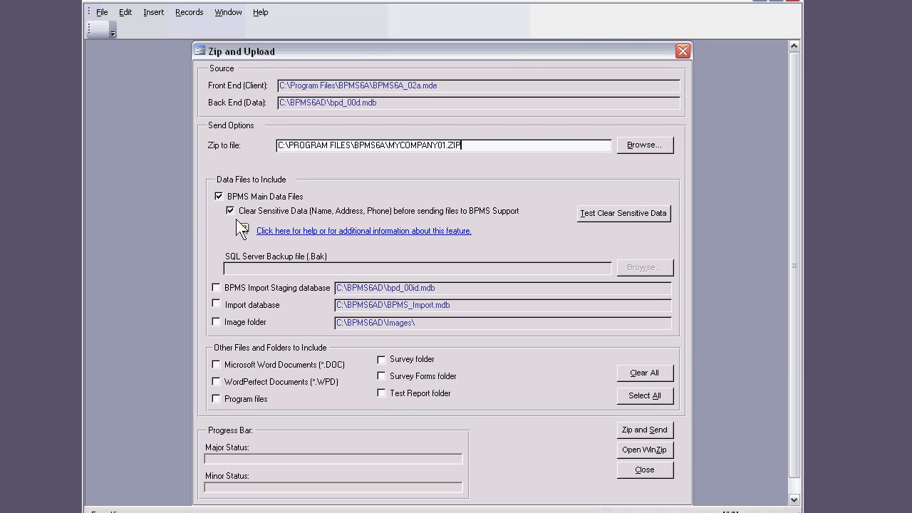
click(217, 196)
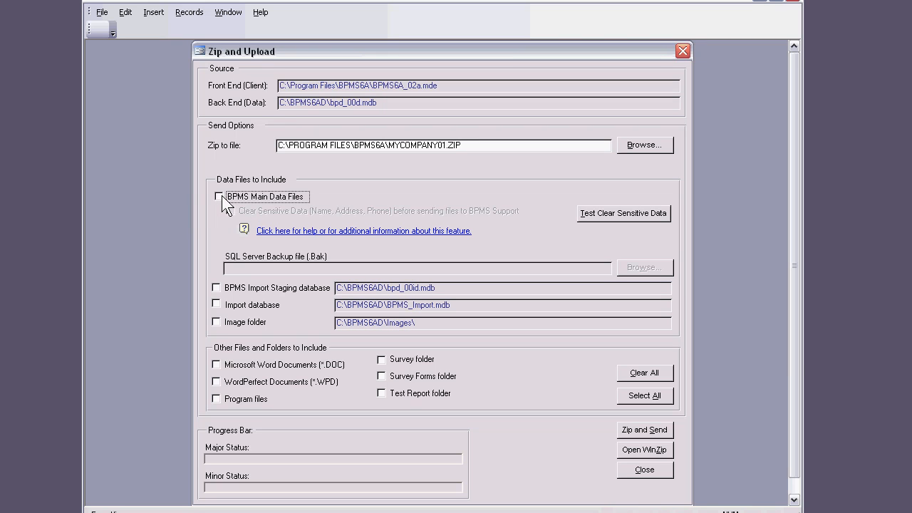
click(216, 196)
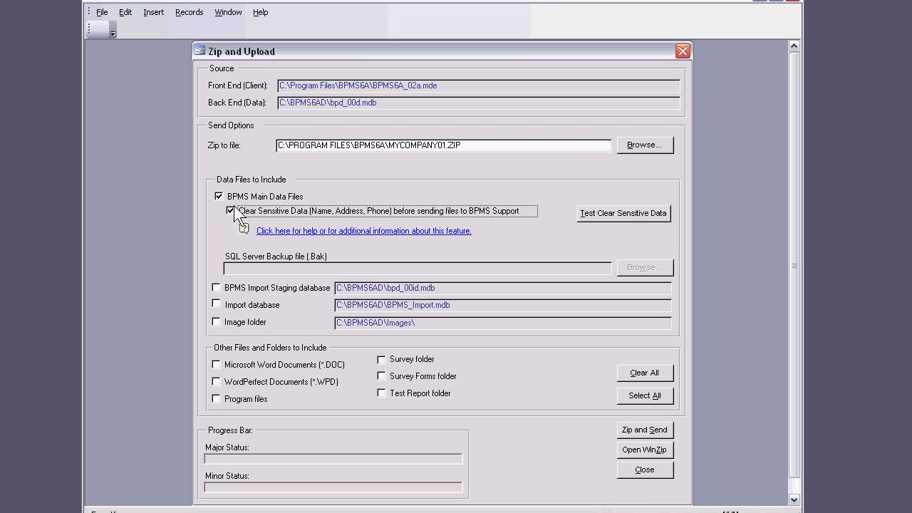
mouse_move(312, 225)
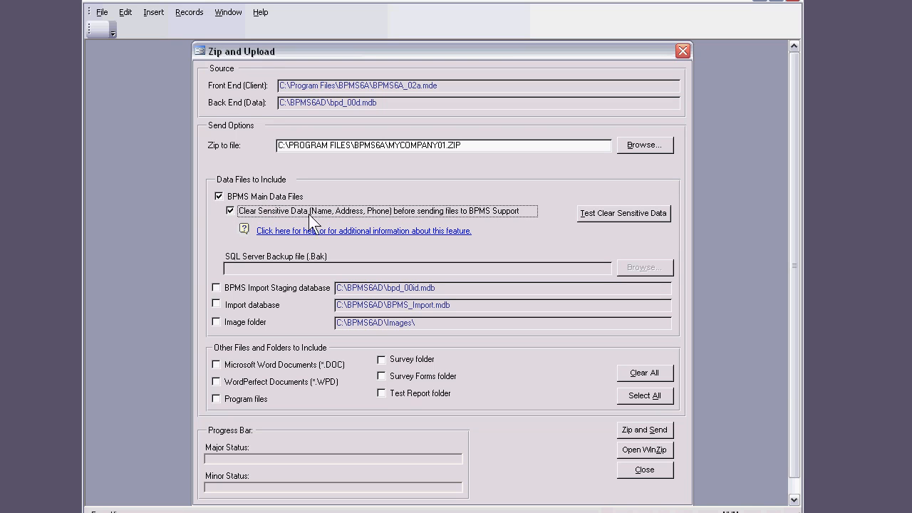
mouse_move(222, 380)
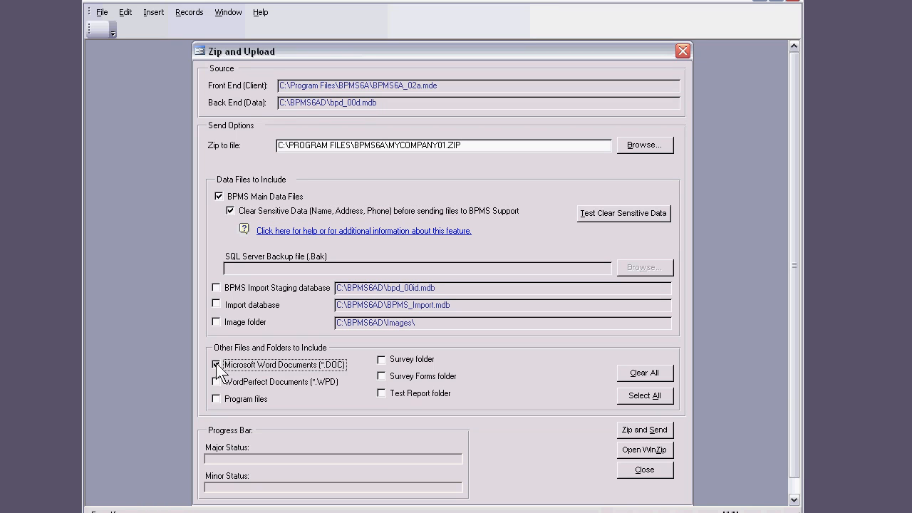
click(216, 365)
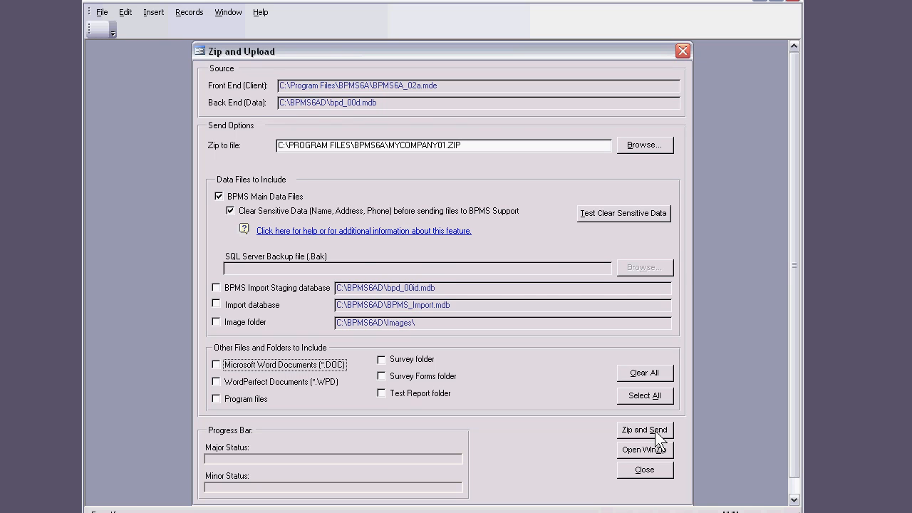
Zip and Send the data files, confirming no one is using BPMS and compacting first.
click(644, 429)
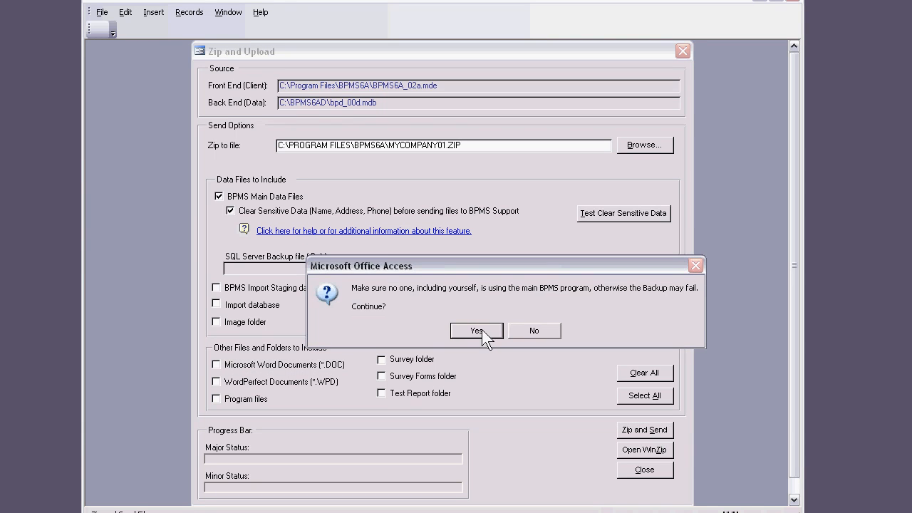
click(476, 331)
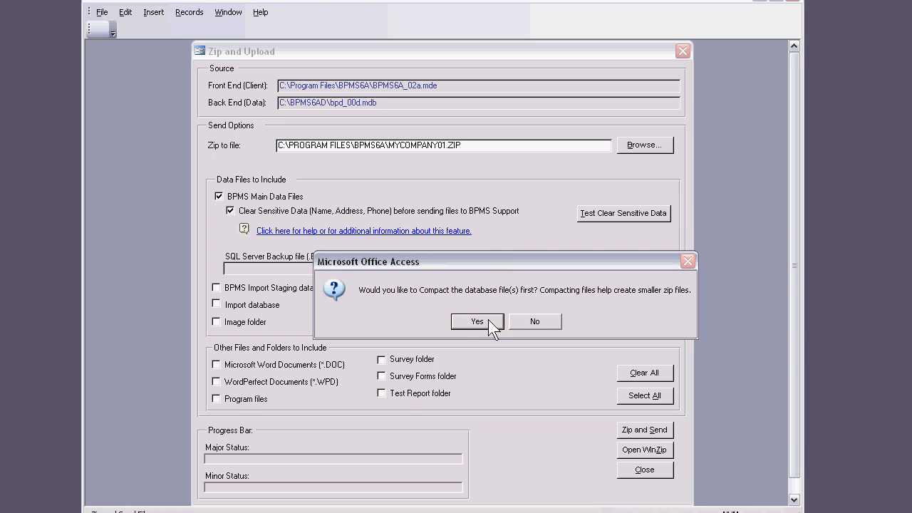
click(476, 322)
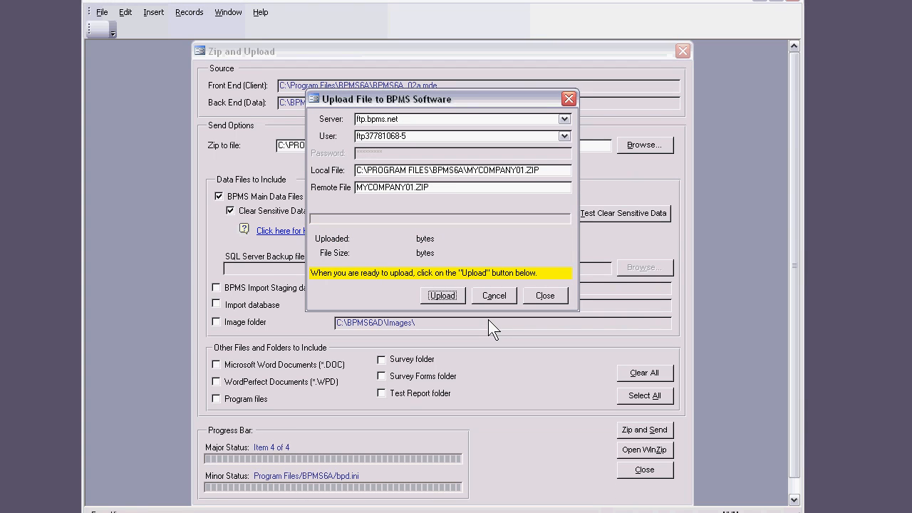
Upload MYCOMPANY01.ZIP to the BPMS support FTP server.
drag(399, 100, 468, 138)
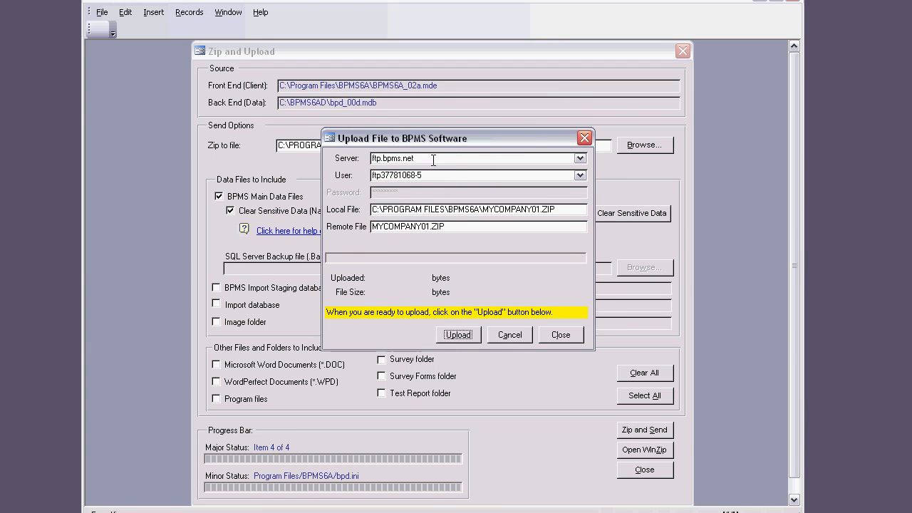
mouse_move(473, 357)
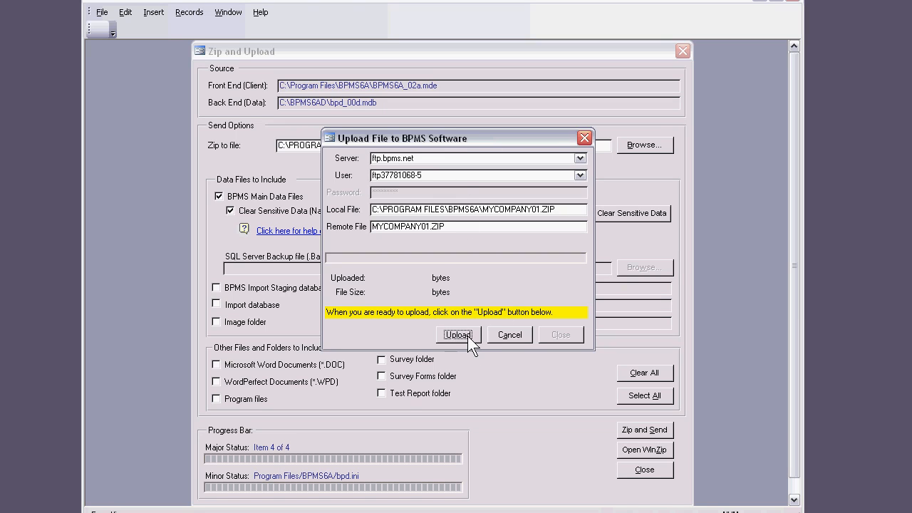
click(459, 333)
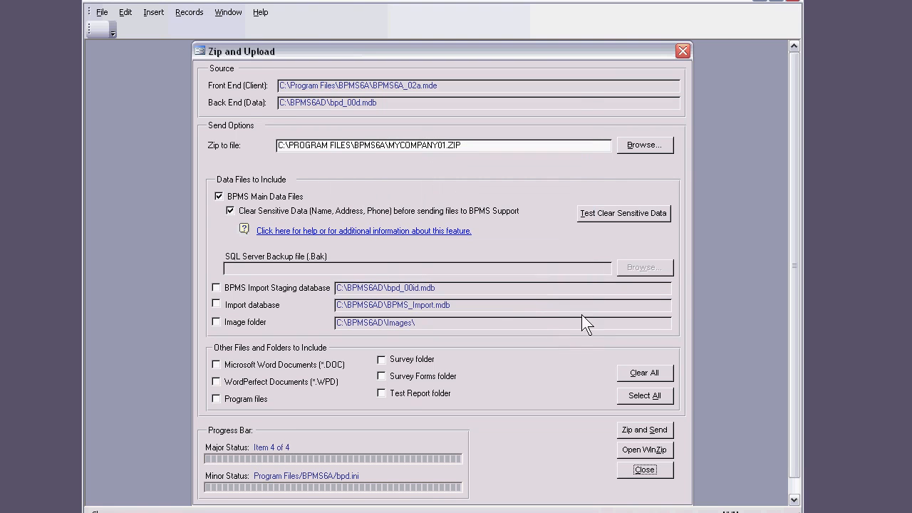
mouse_move(621, 357)
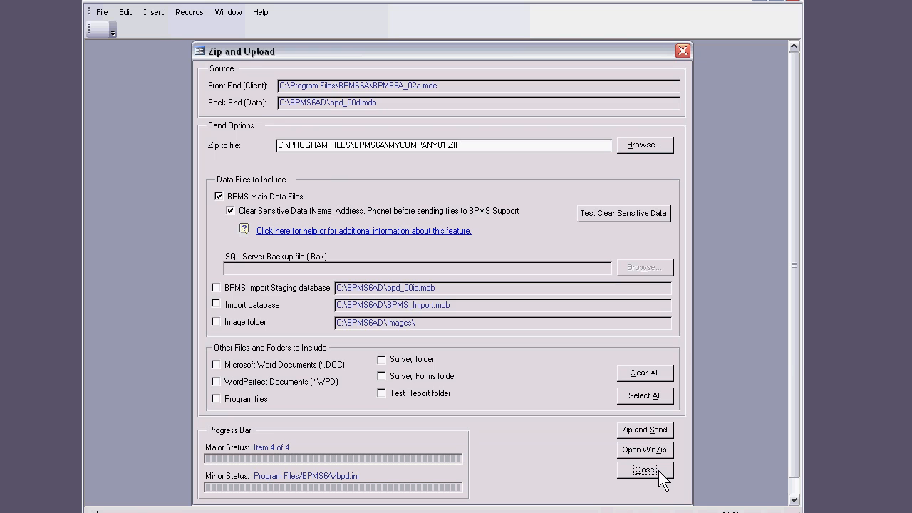
Close the Zip and Upload window, saving its changed settings.
click(644, 471)
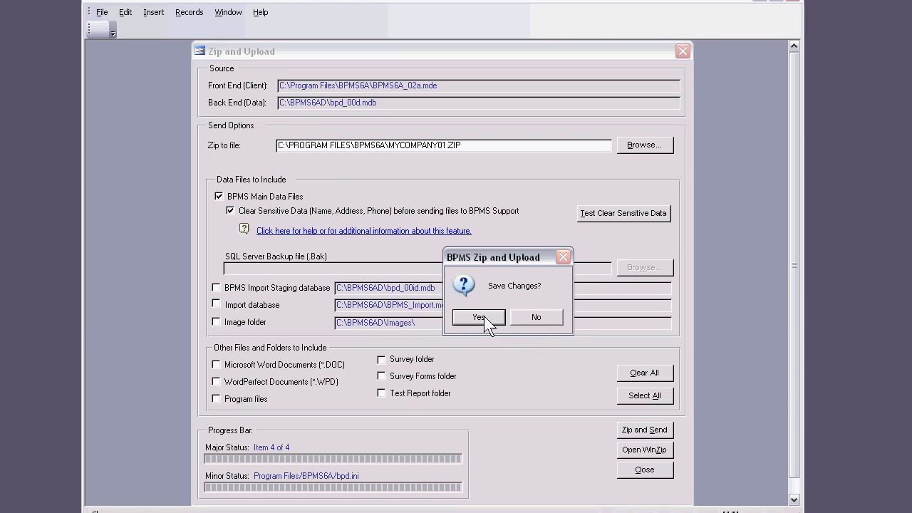
mouse_move(456, 155)
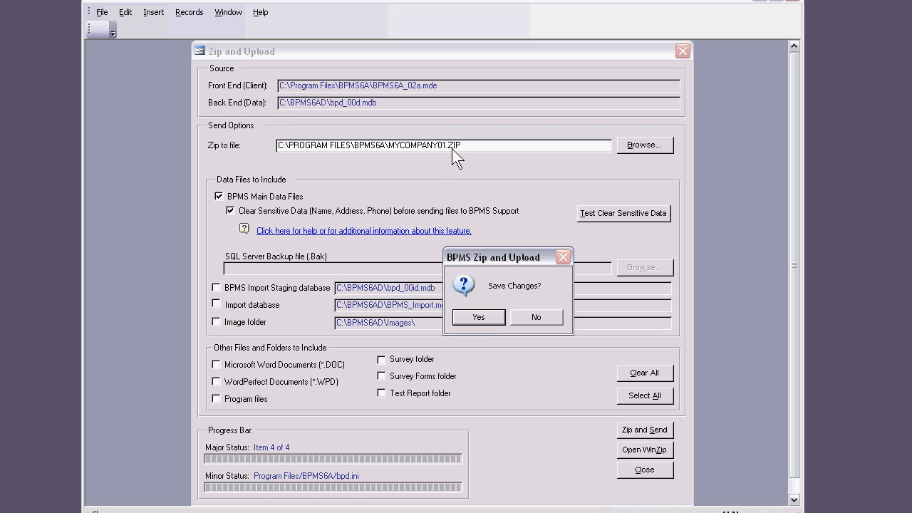
click(535, 317)
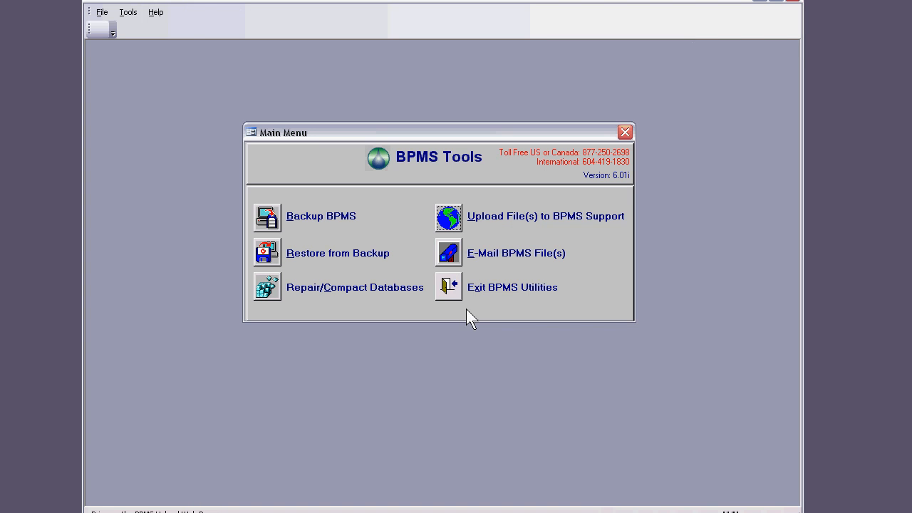
mouse_move(453, 228)
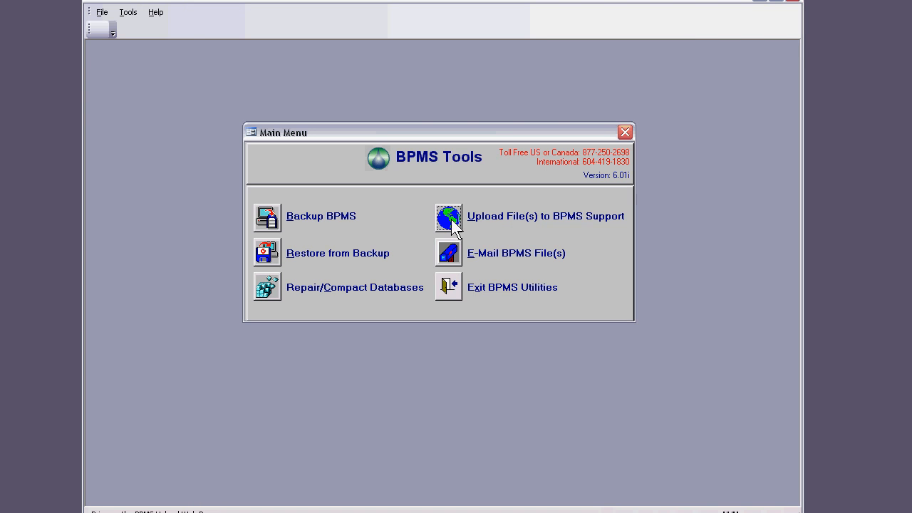
mouse_move(476, 259)
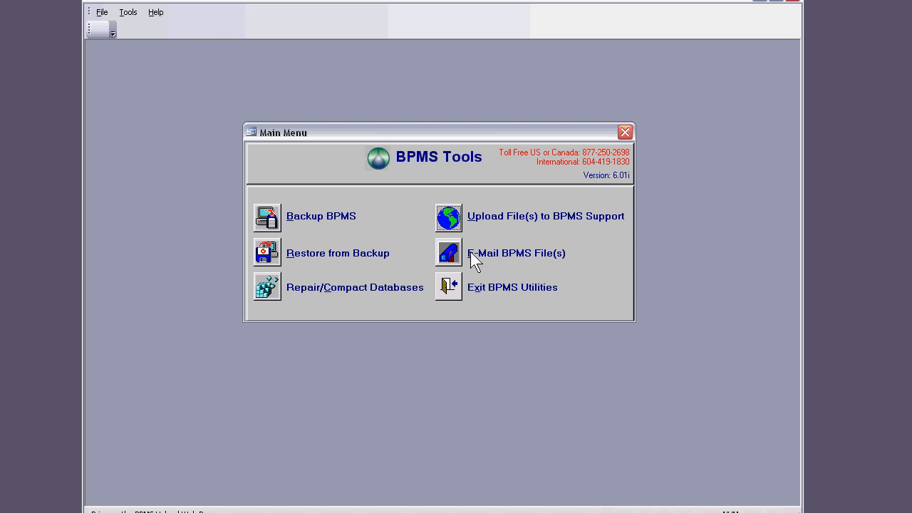
click(516, 254)
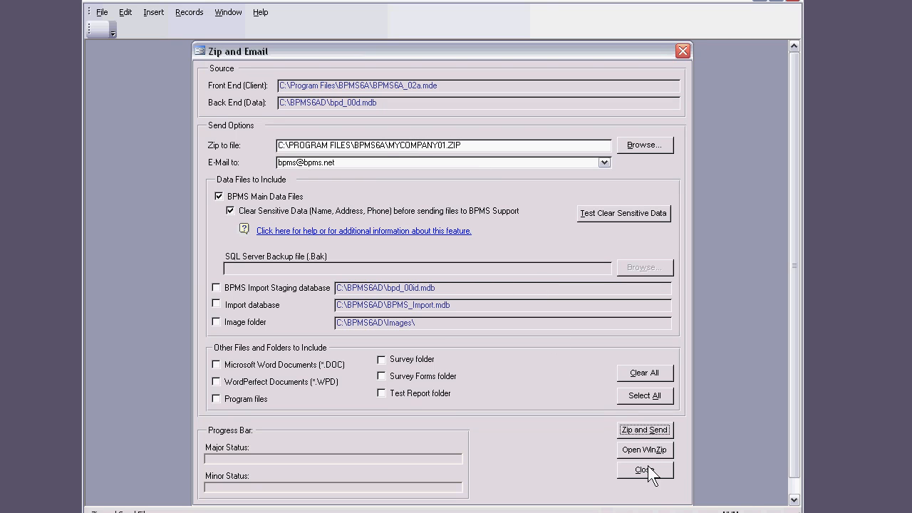
mouse_move(652, 439)
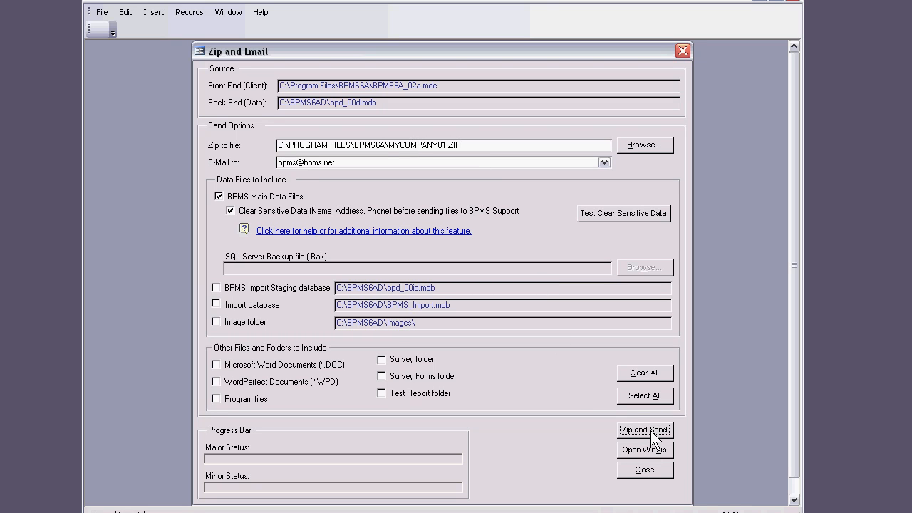
mouse_move(654, 439)
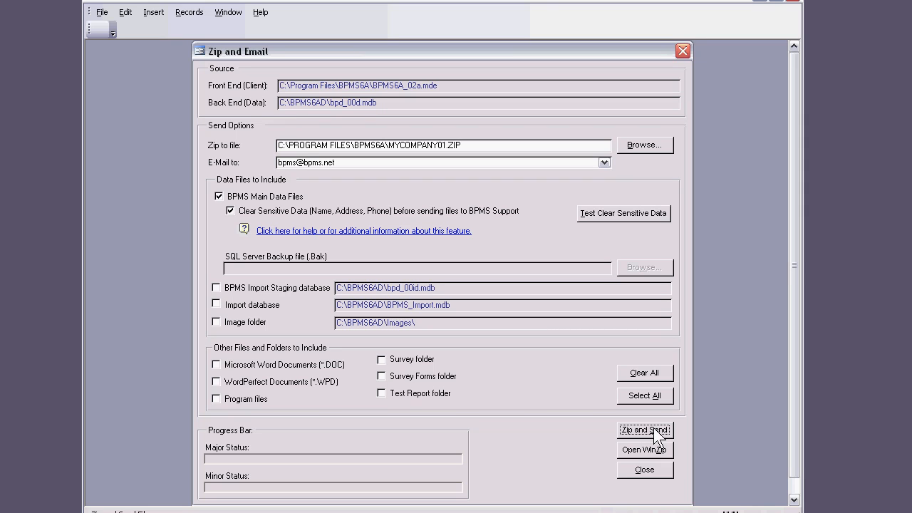
mouse_move(644, 471)
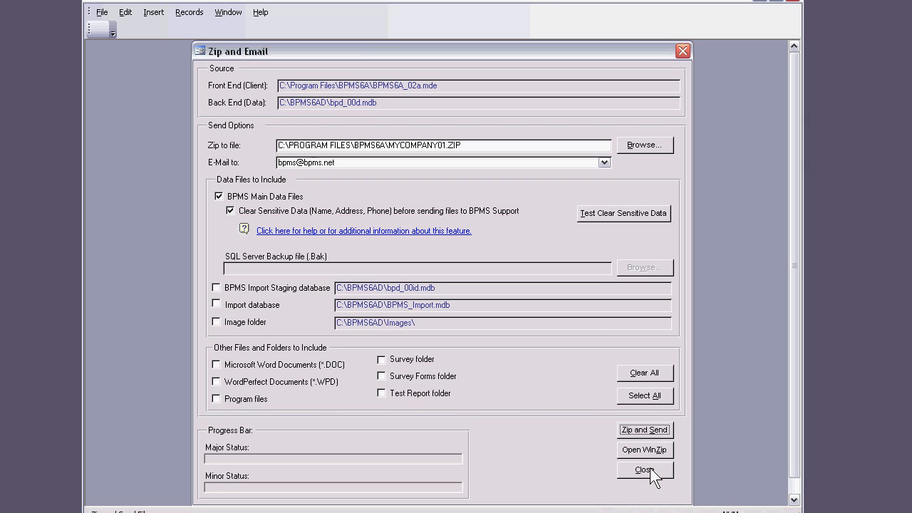
mouse_move(227, 177)
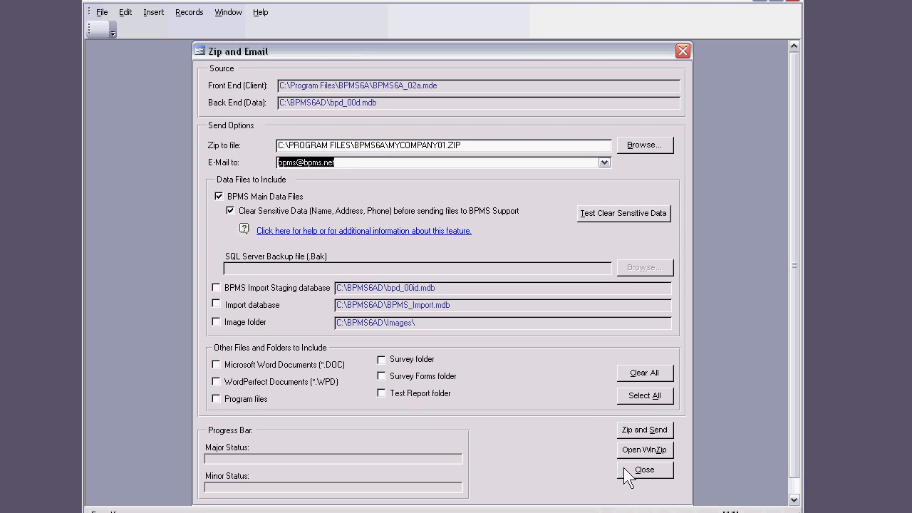
click(644, 470)
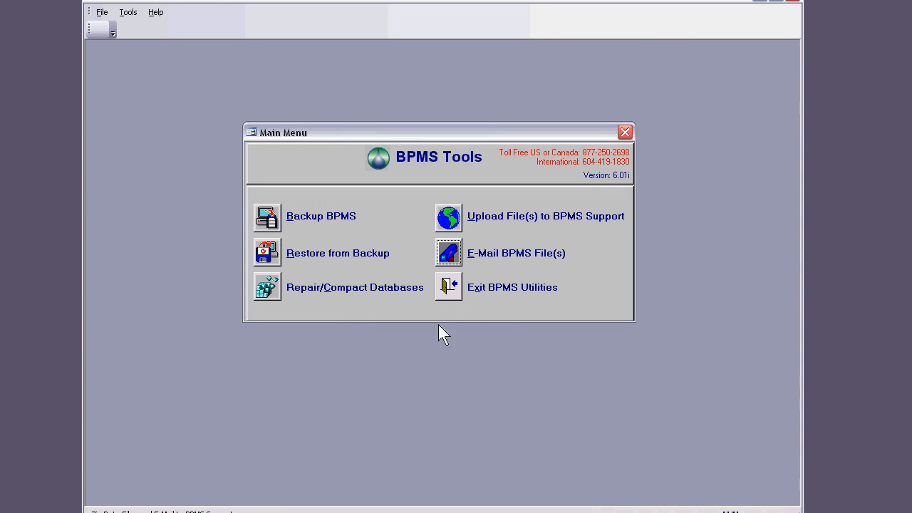
mouse_move(456, 295)
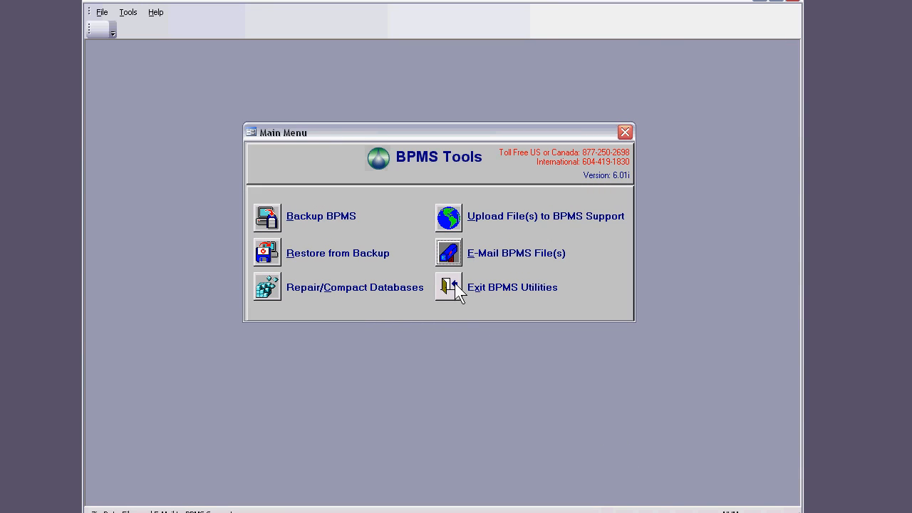
mouse_move(470, 231)
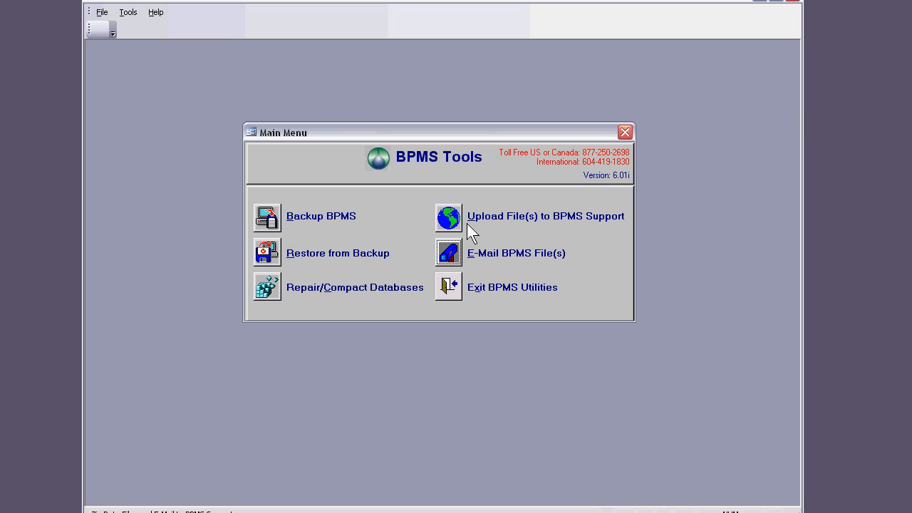
mouse_move(464, 259)
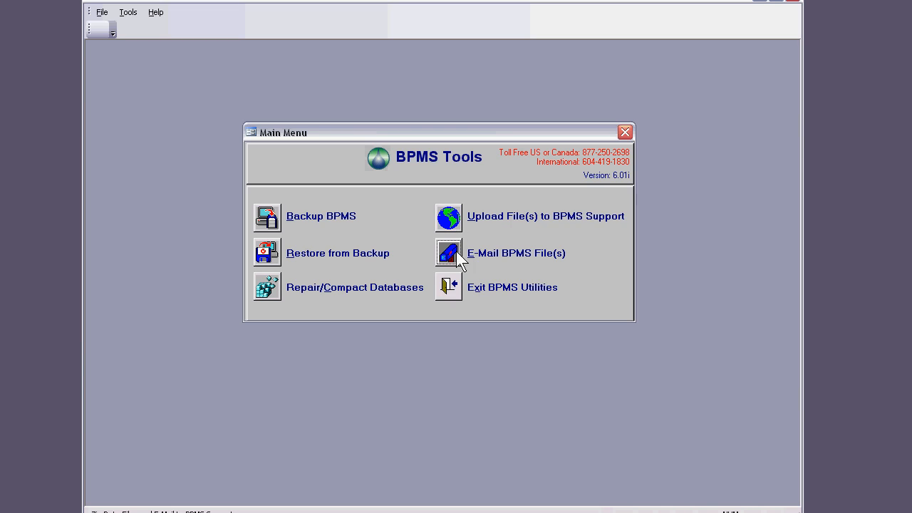
mouse_move(505, 245)
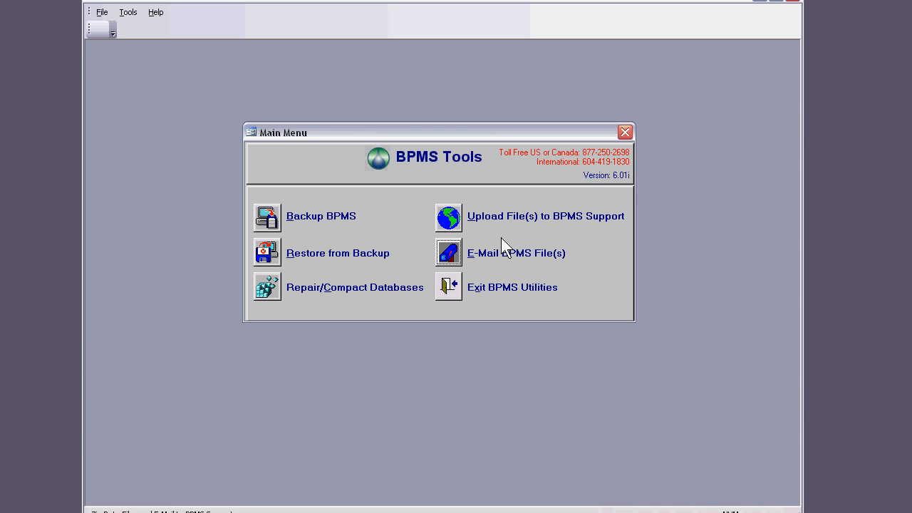
mouse_move(596, 162)
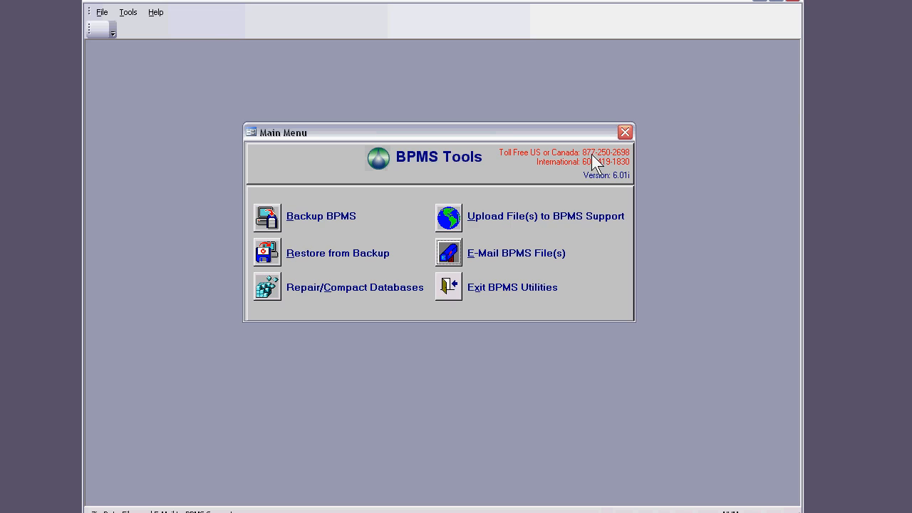
mouse_move(624, 164)
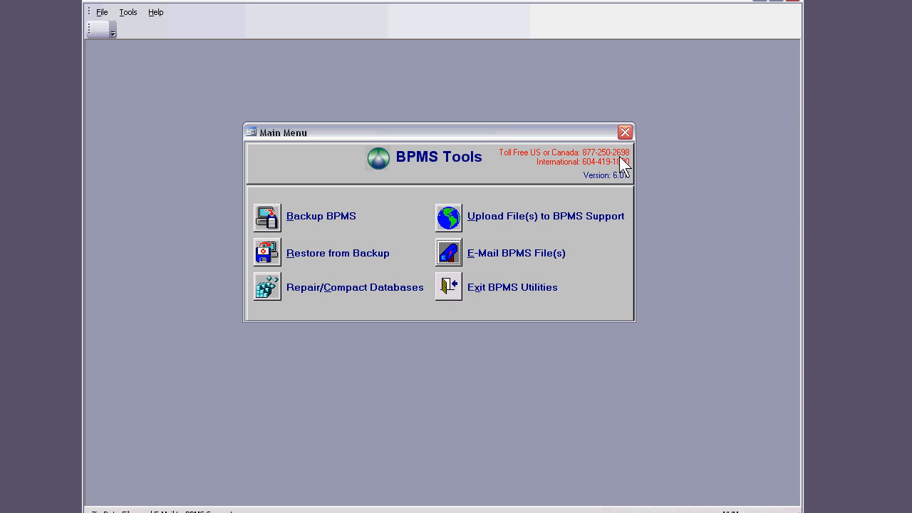
mouse_move(455, 295)
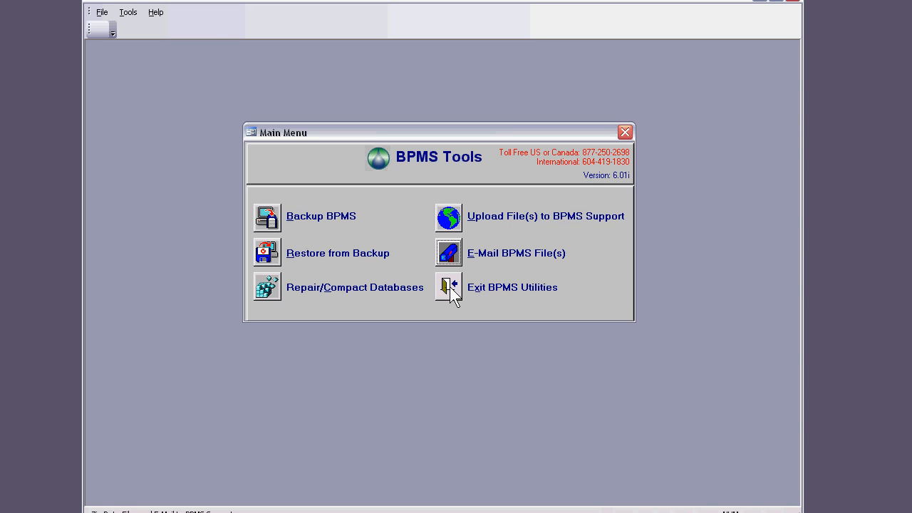